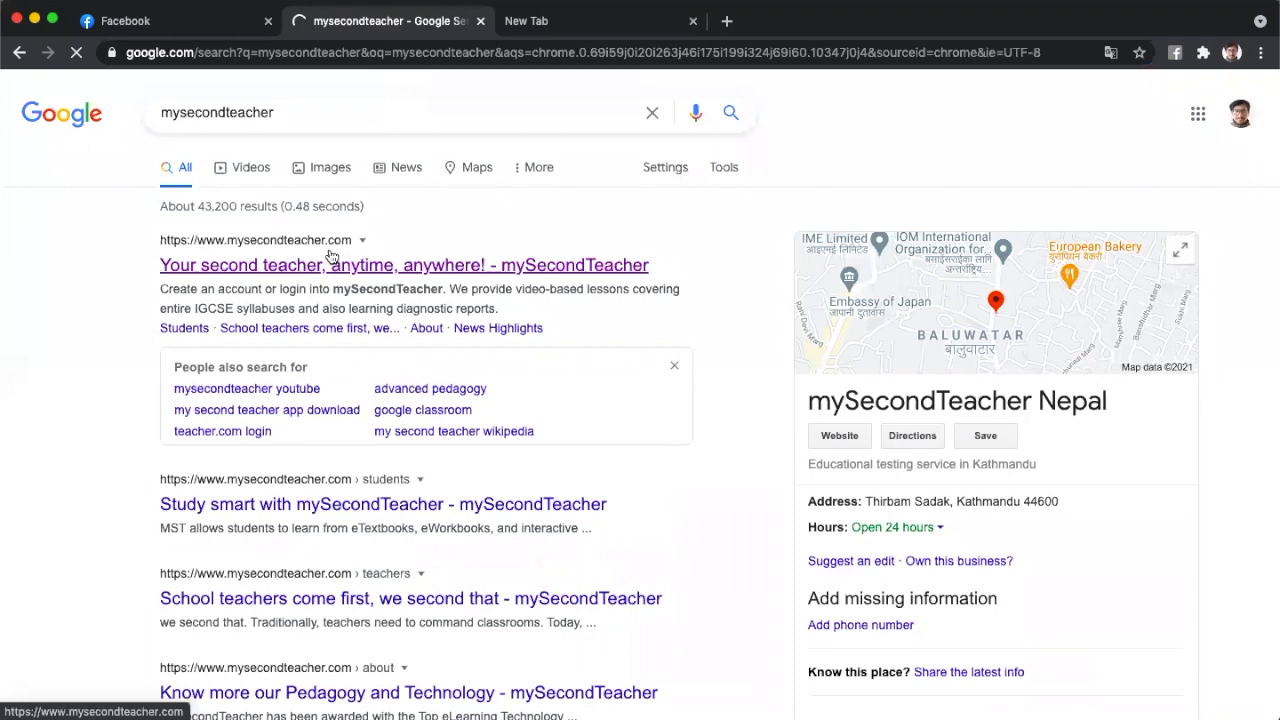
mouse_move(332, 256)
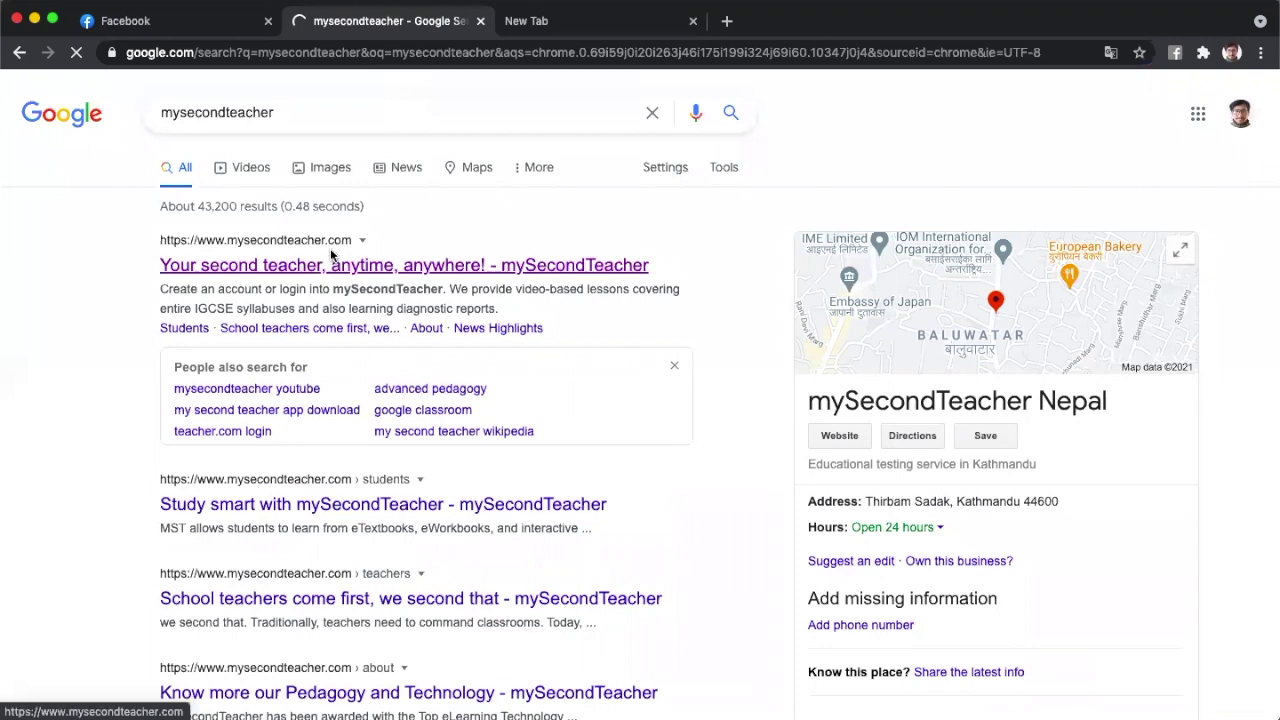
Open the 'Your second teacher, anytime, anywhere! - mySecondTeacher' search result.
left_click(406, 265)
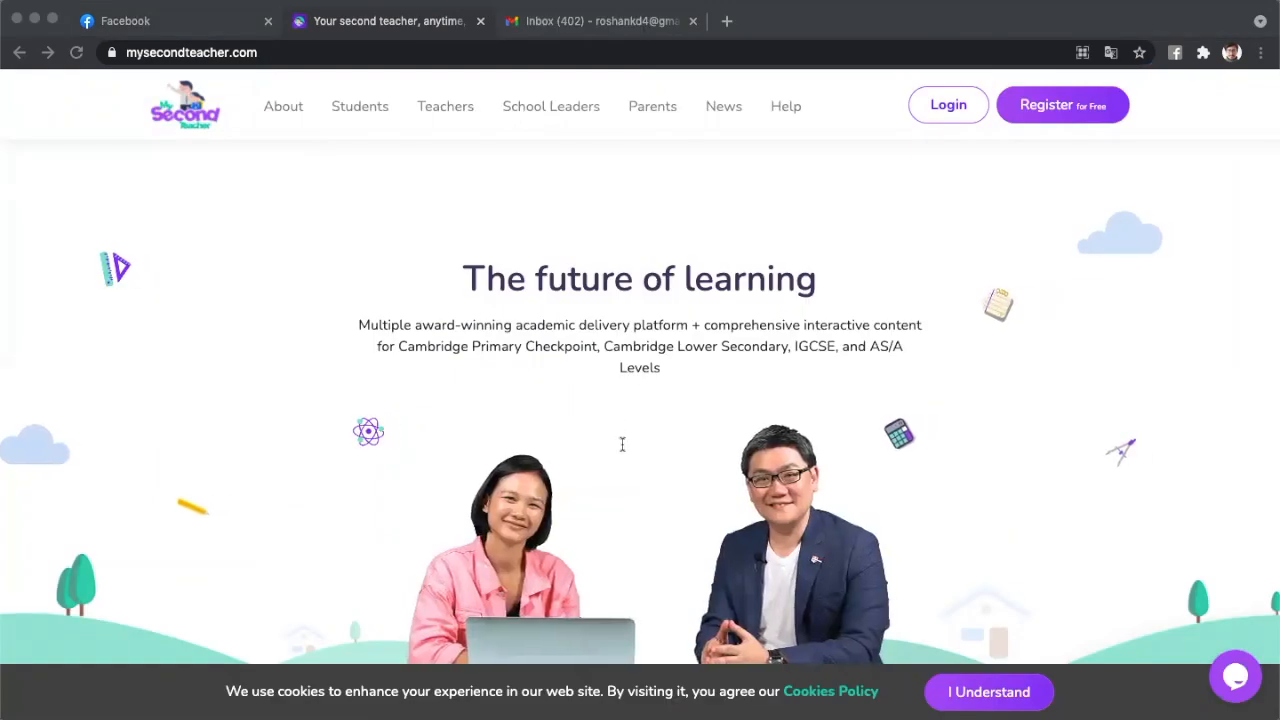
mouse_move(632, 353)
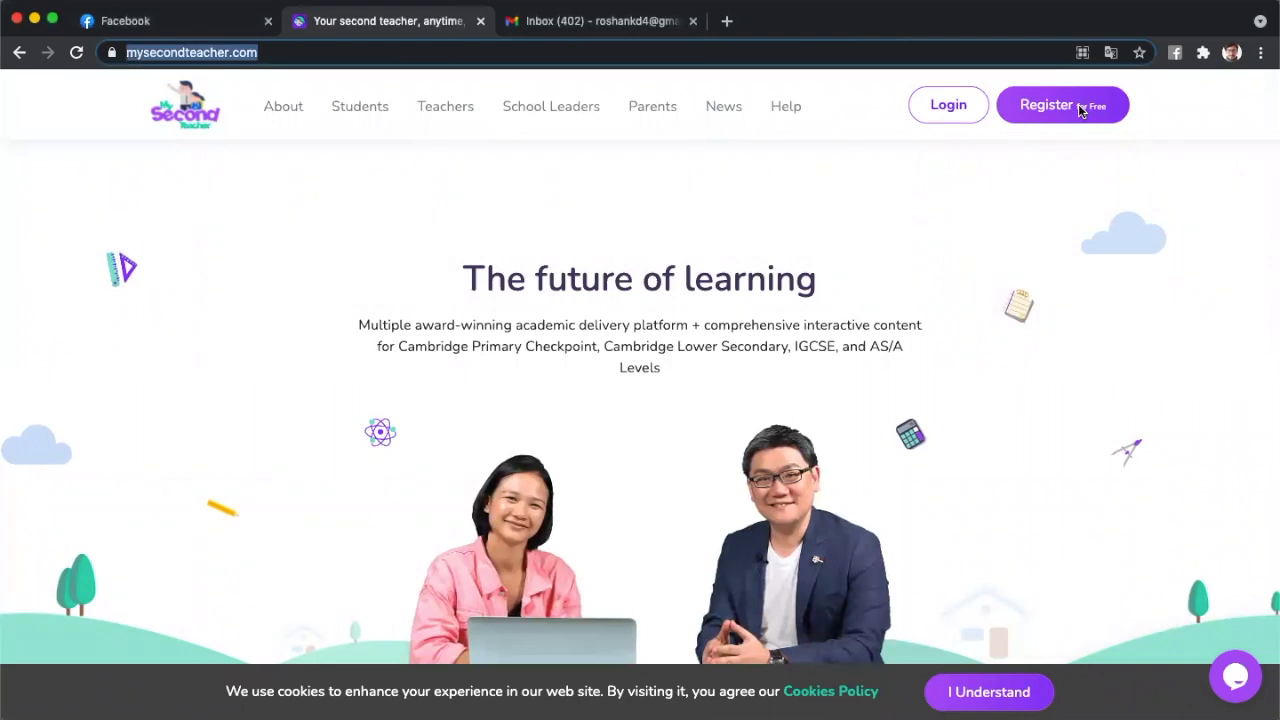
Go to the mySecondTeacher 'Register for Free' page.
left_click(1062, 105)
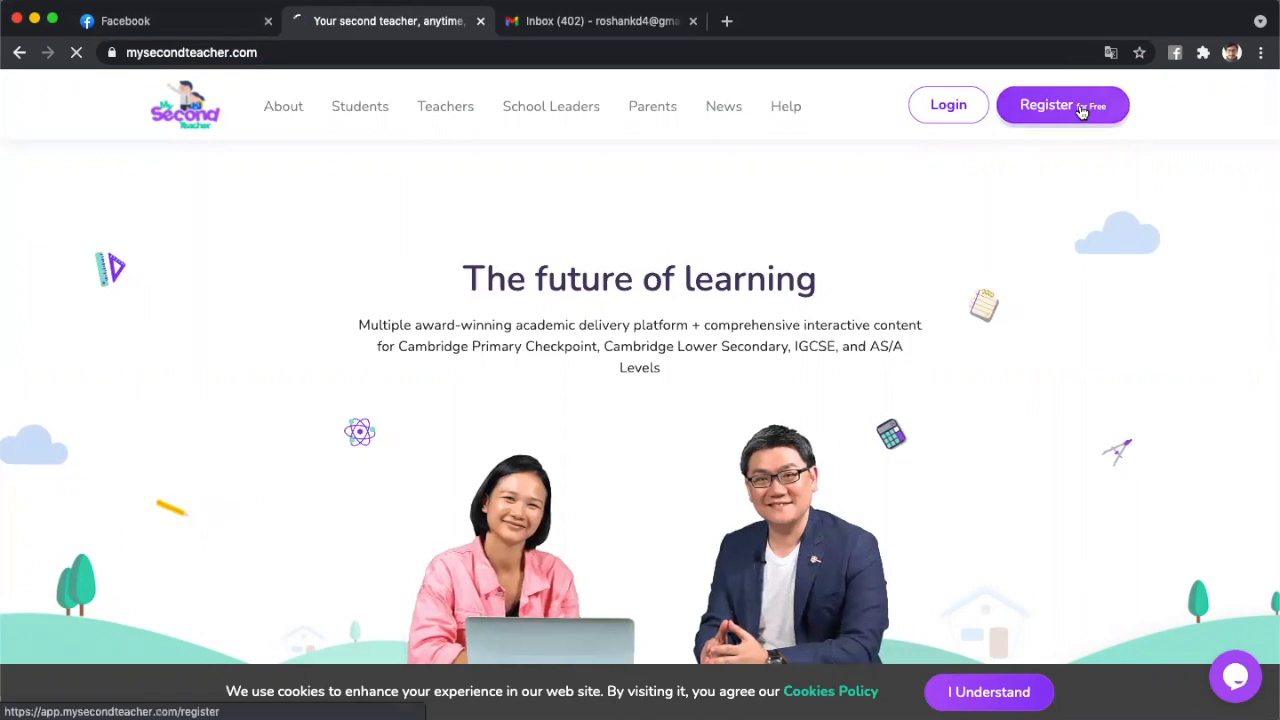
left_click(1061, 104)
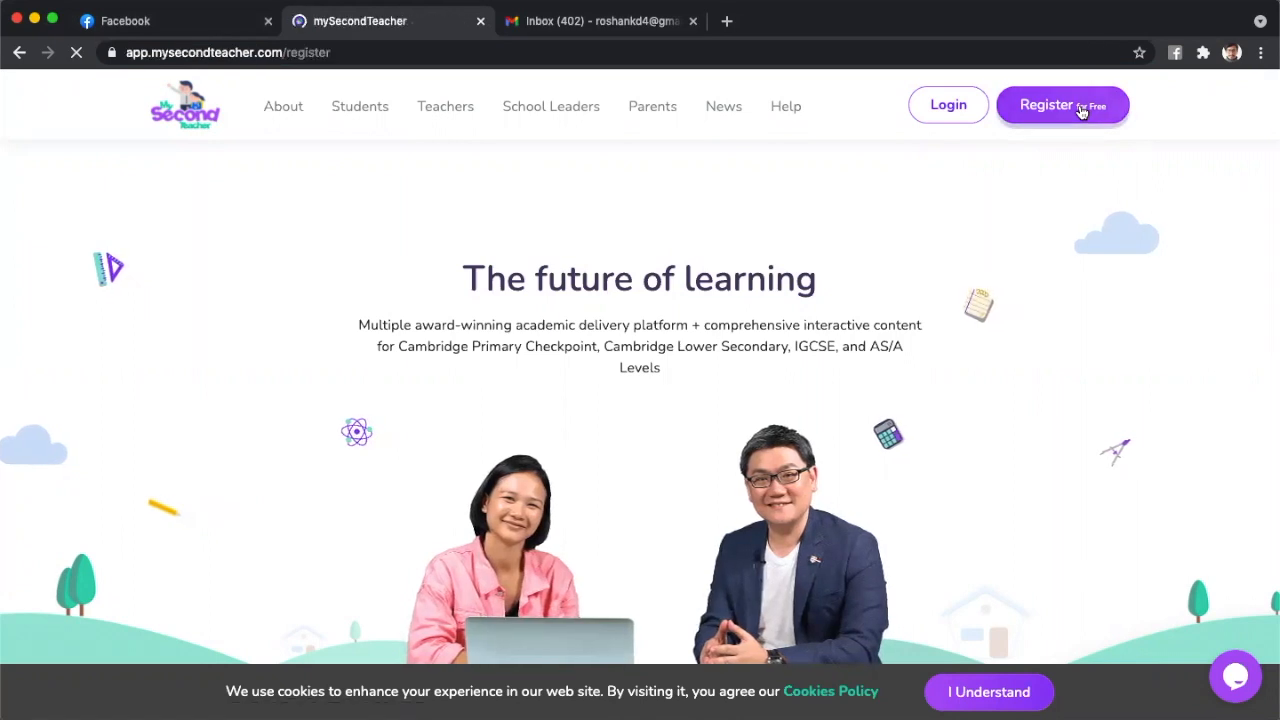
left_click(1062, 104)
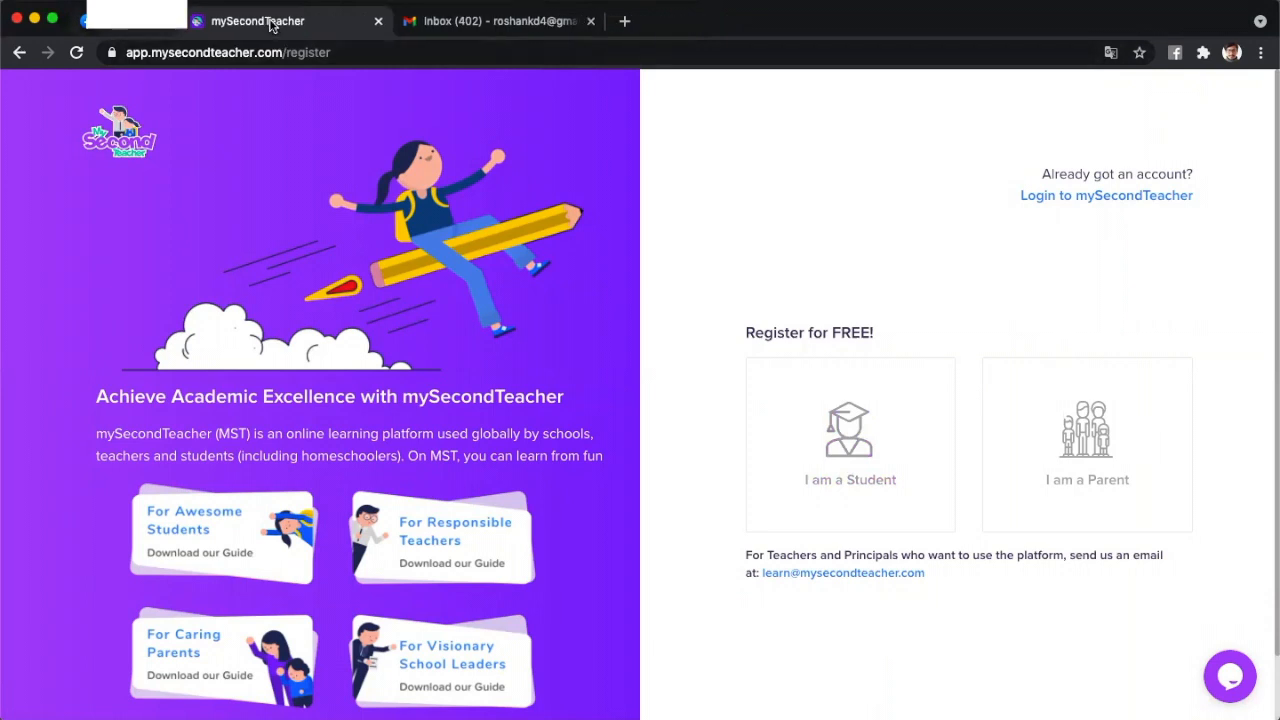
Choose student registration and autofill the full name and email from saved details.
left_click(850, 445)
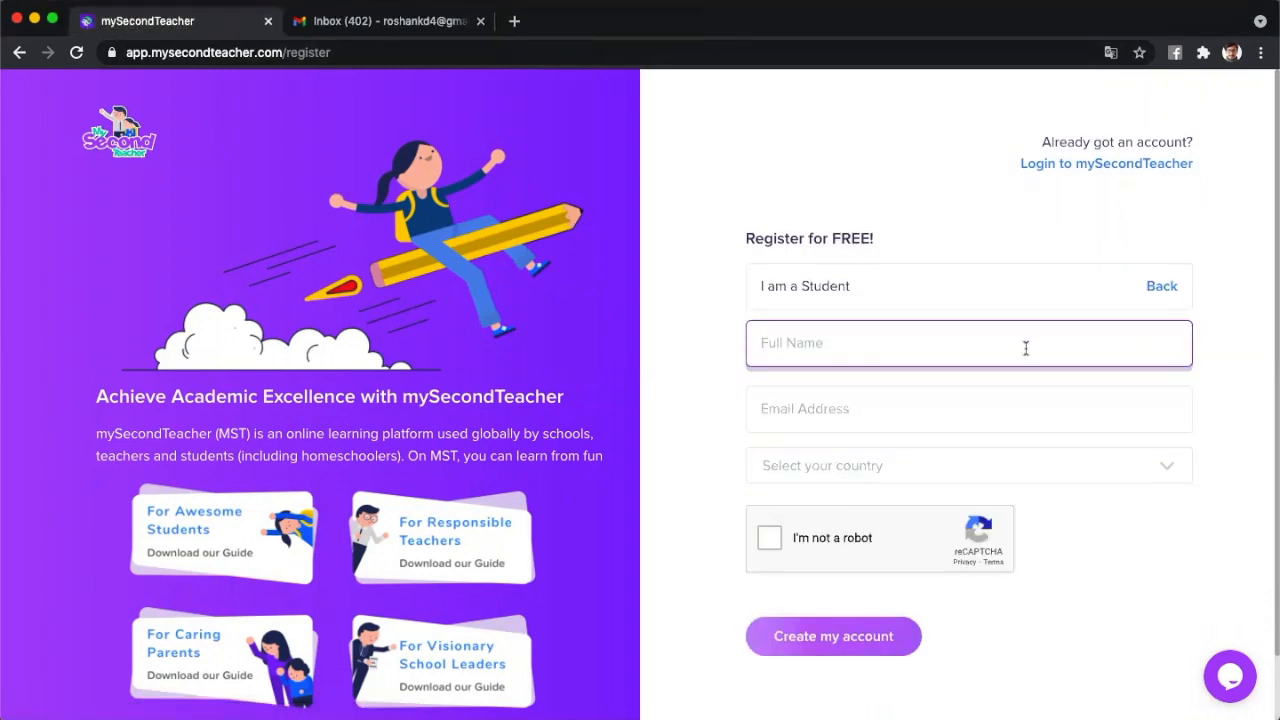
left_click(833, 636)
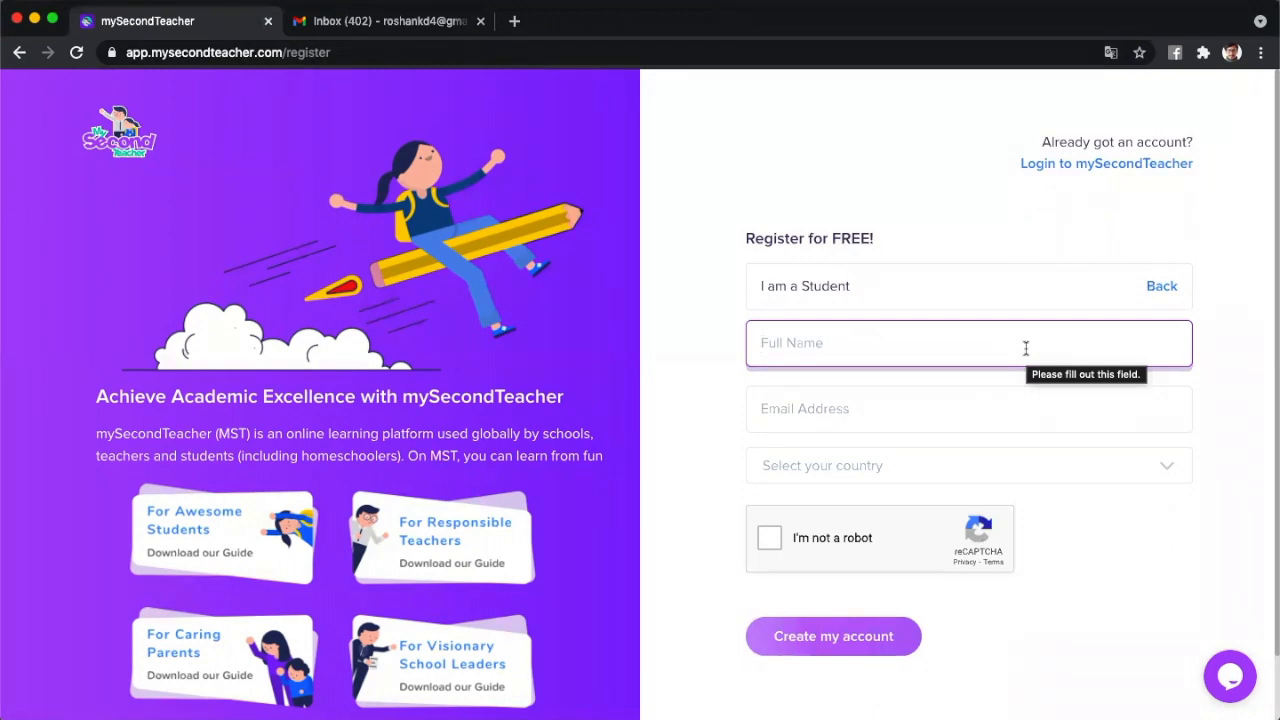
type("Rosh")
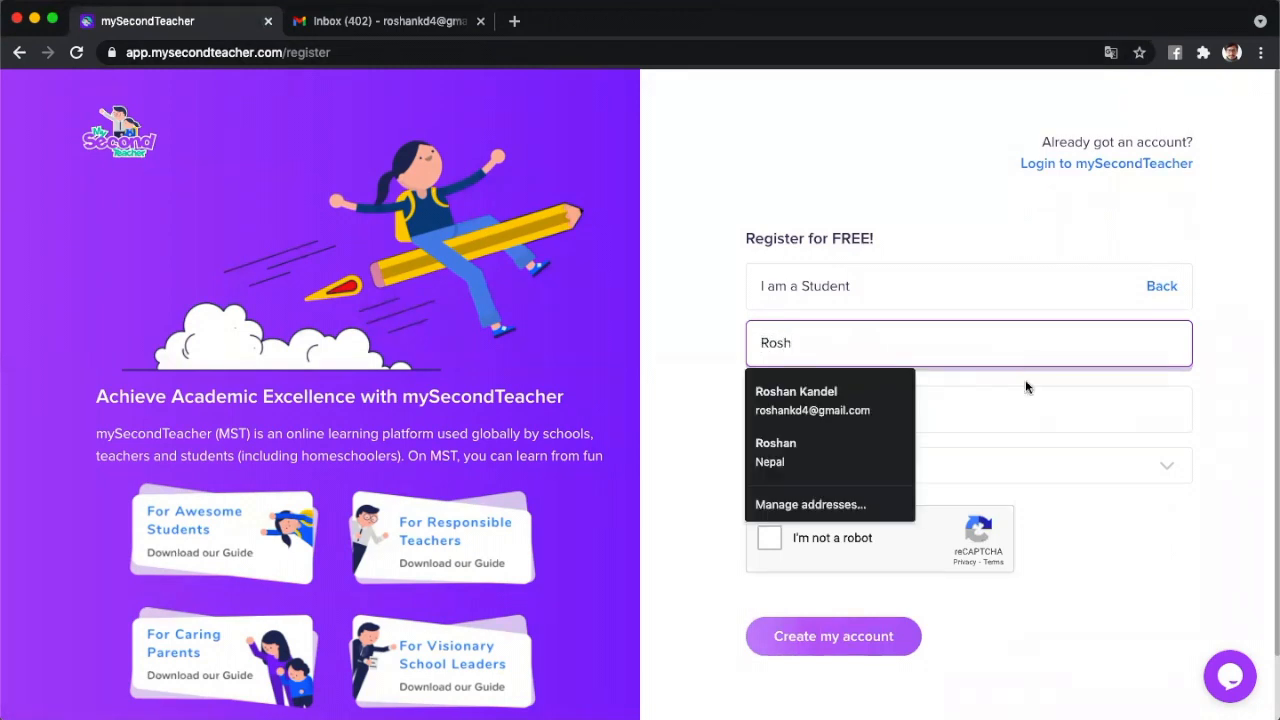
left_click(812, 395)
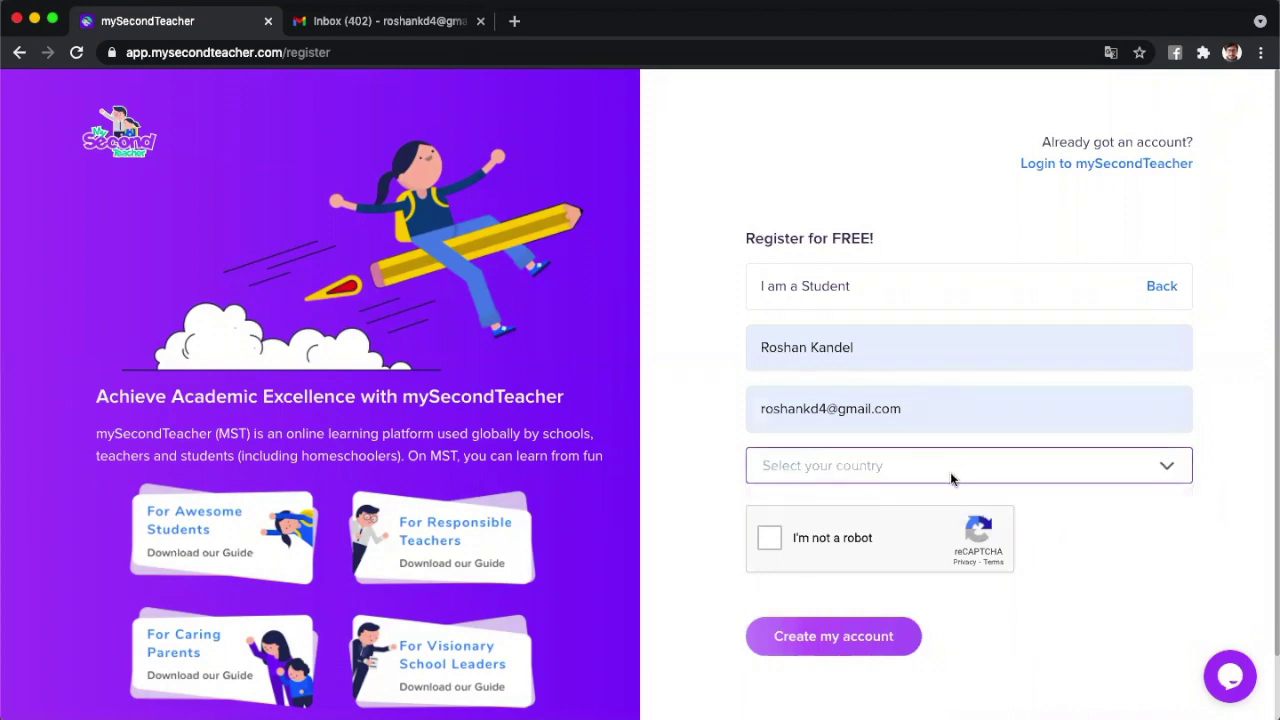
Set country to Nepal, pass the reCAPTCHA, and create the account.
left_click(968, 466)
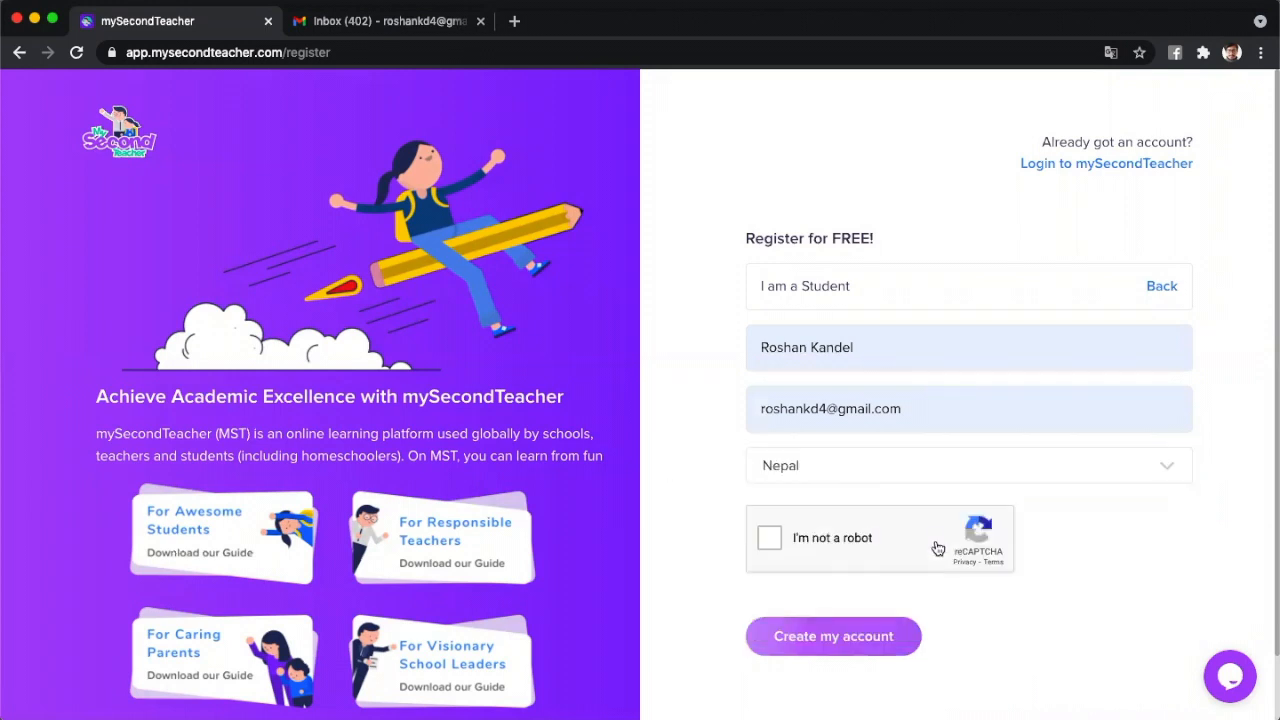
mouse_move(839, 605)
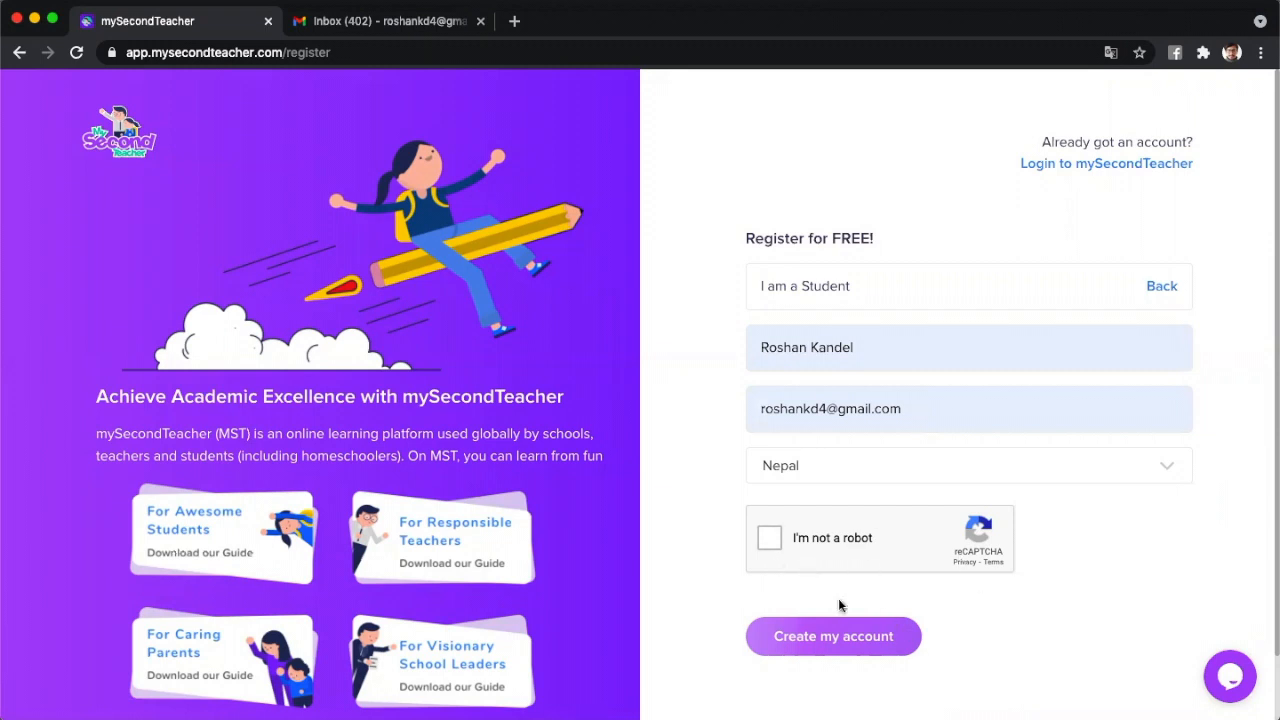
left_click(769, 538)
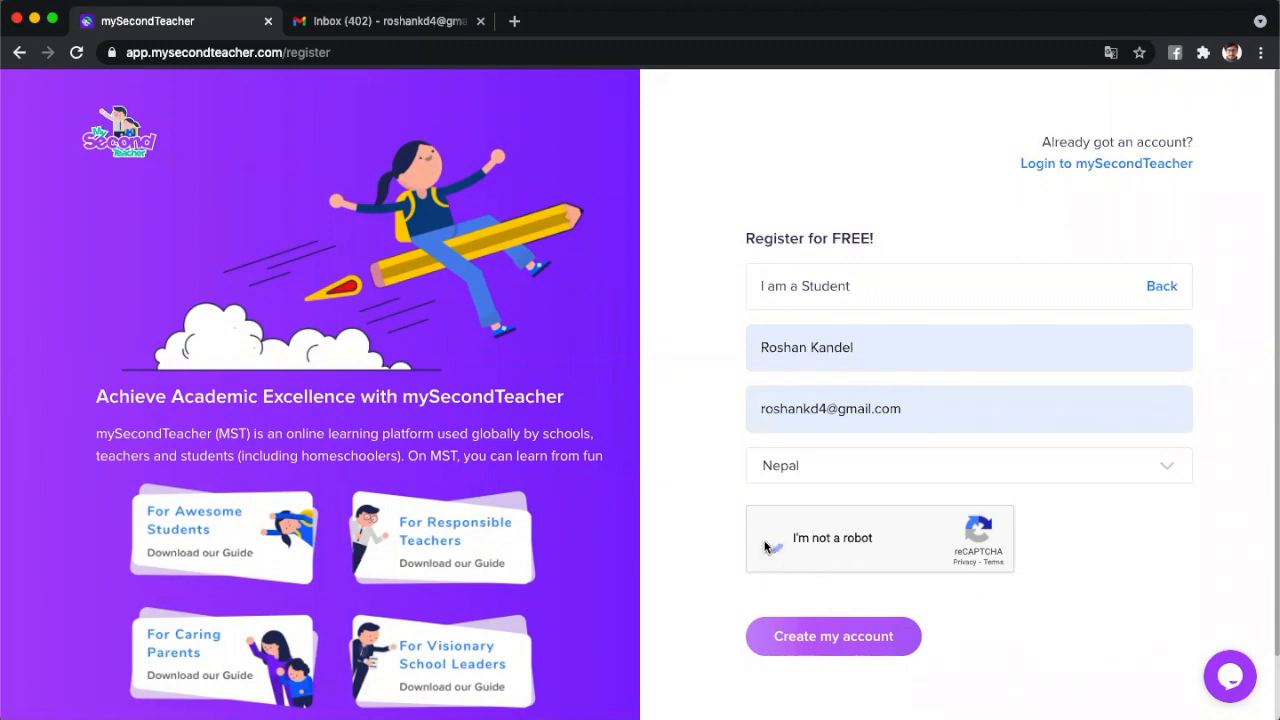
left_click(770, 538)
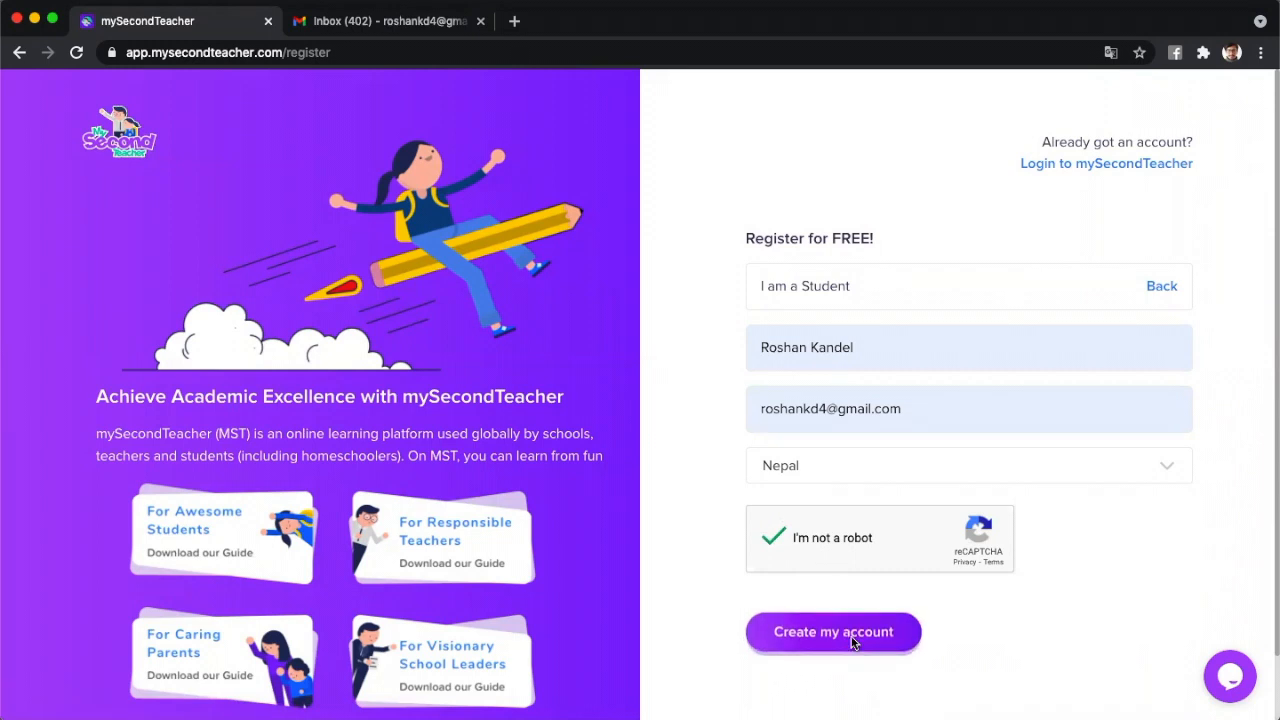
mouse_move(856, 623)
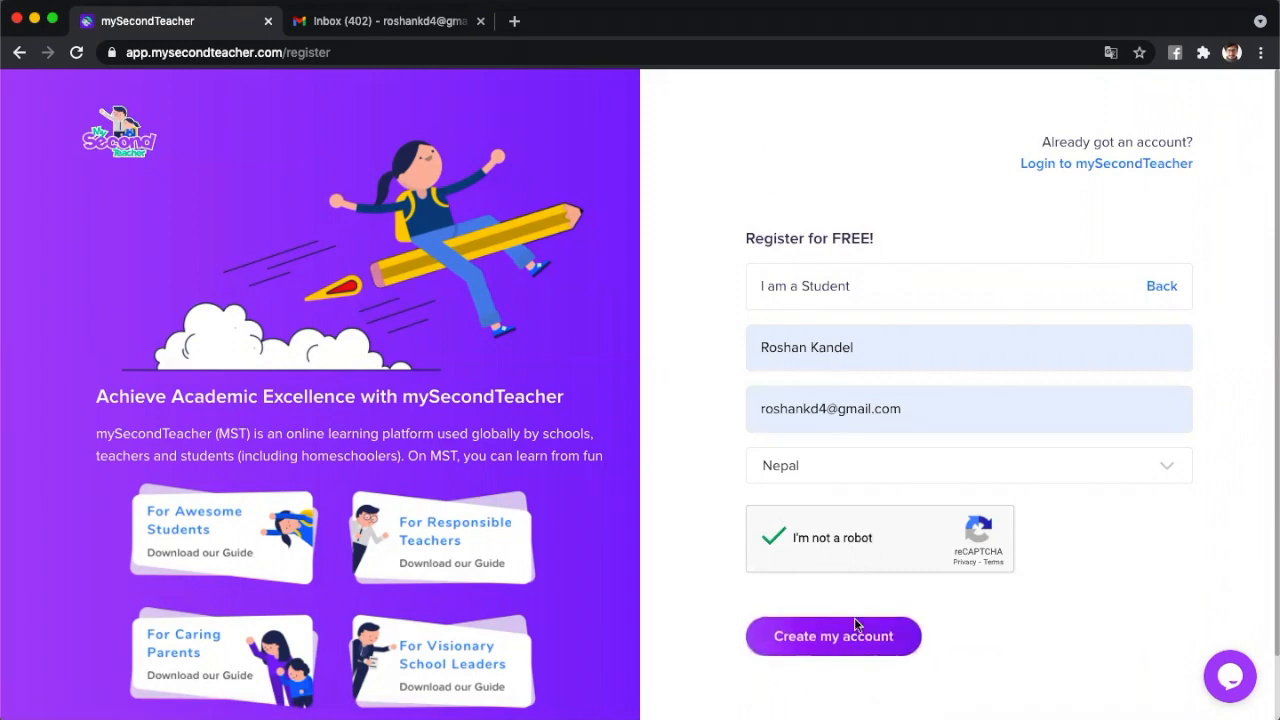
left_click(833, 636)
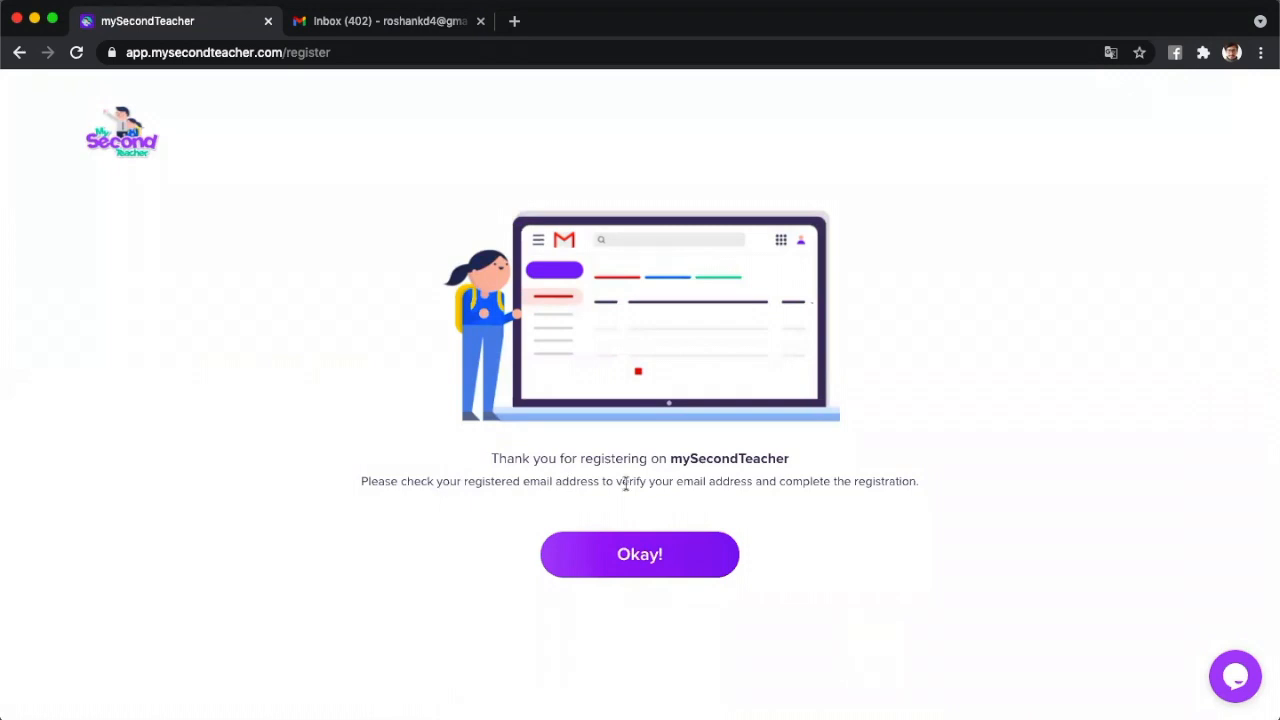
Dismiss the thank-you notice with 'Okay!' and switch to the Gmail inbox tab.
left_click(639, 554)
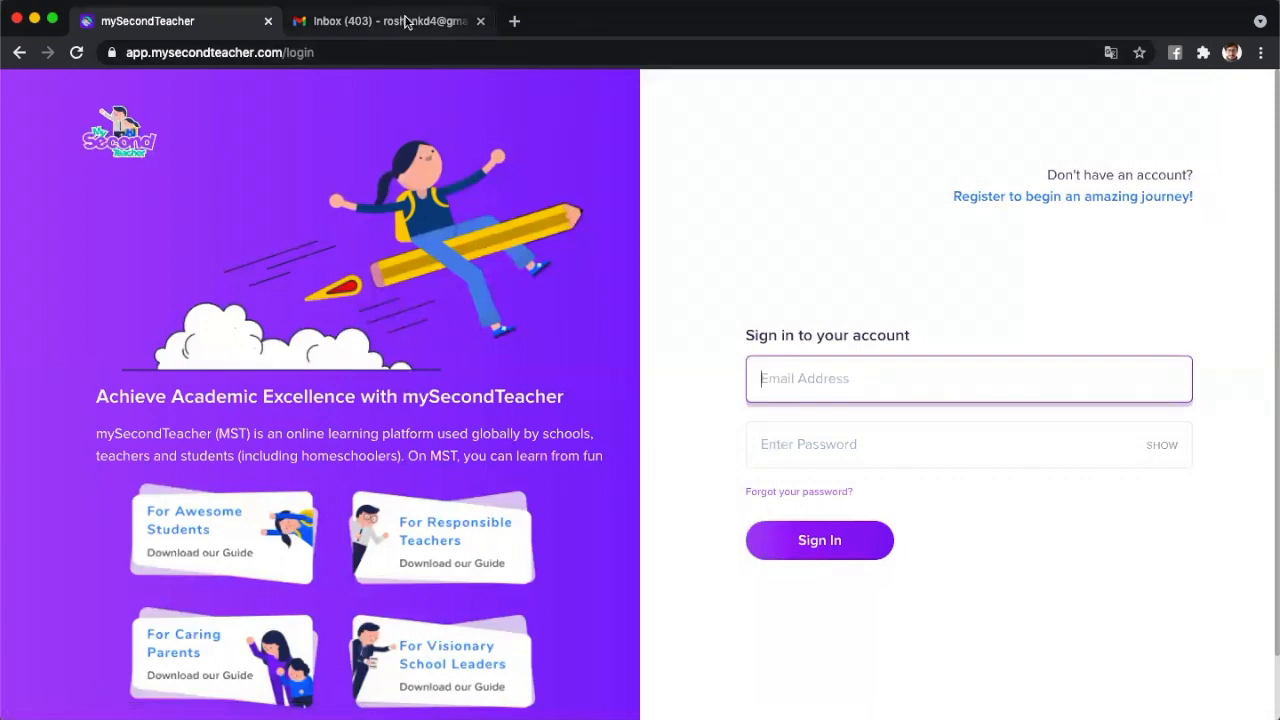
left_click(388, 21)
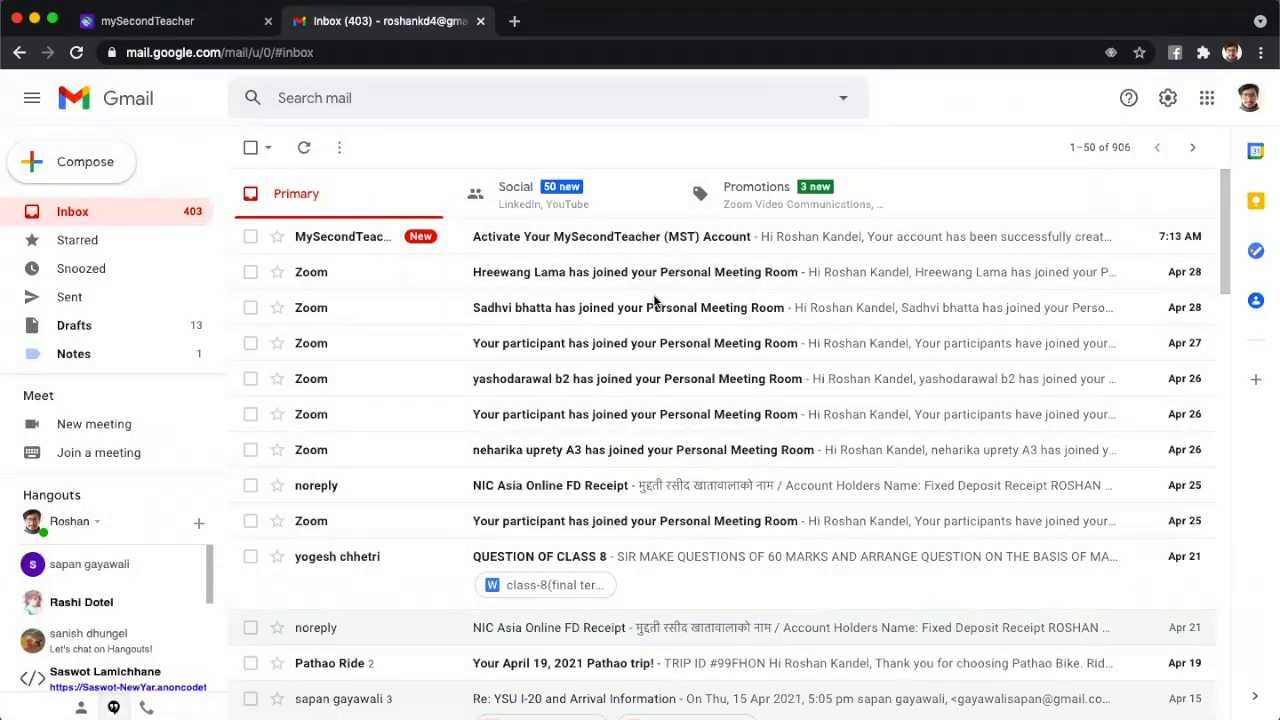
Open the 'Activate Your MySecondTeacher (MST) Account' email and follow 'Set my Password'.
left_click(600, 236)
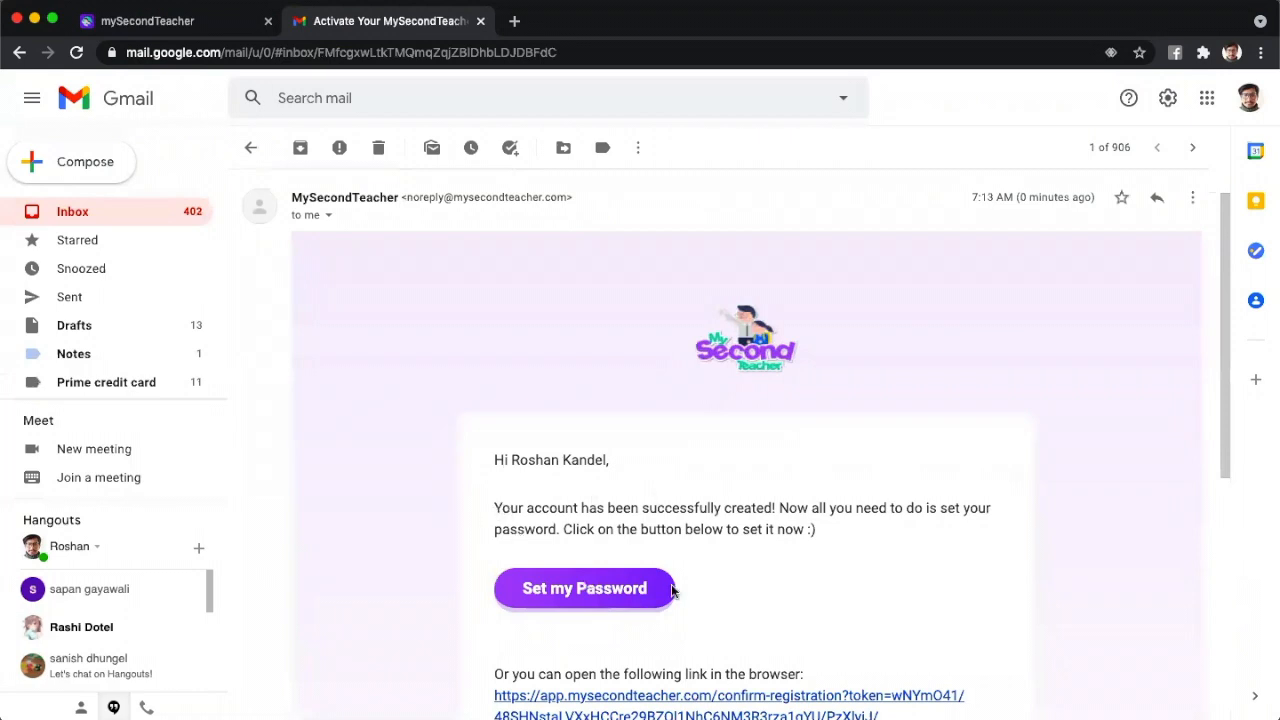
mouse_move(581, 595)
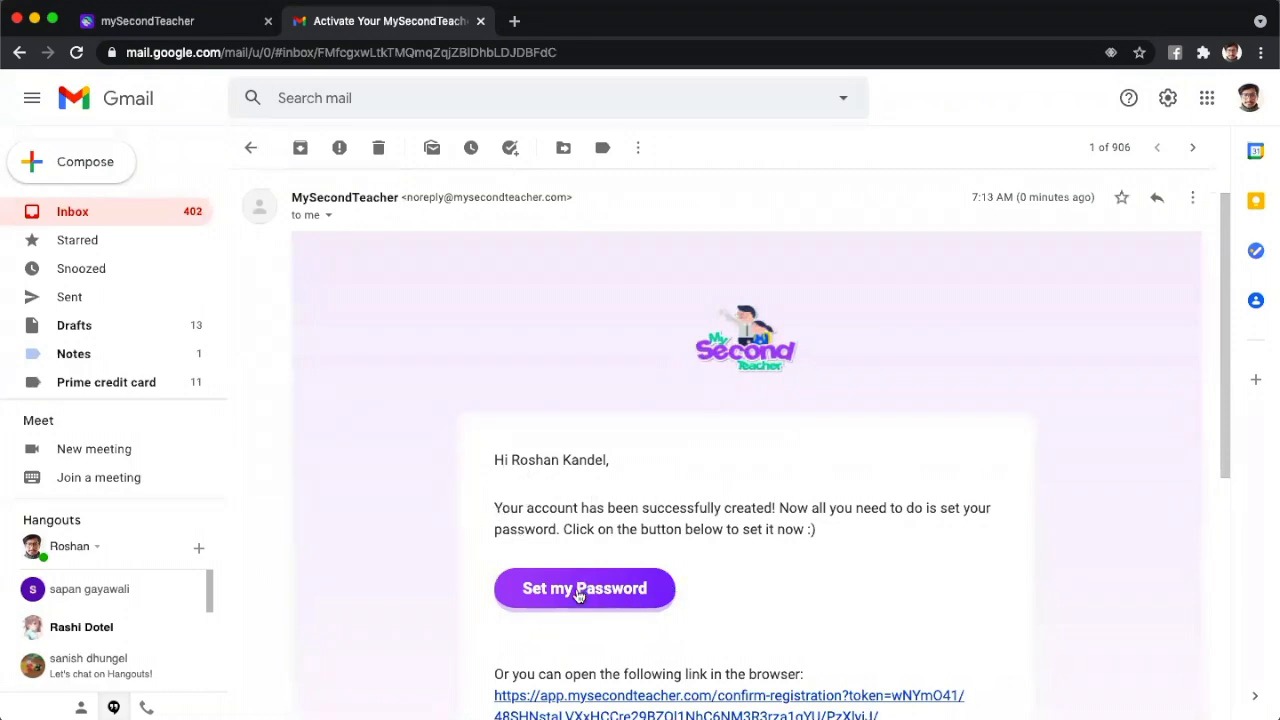
left_click(584, 588)
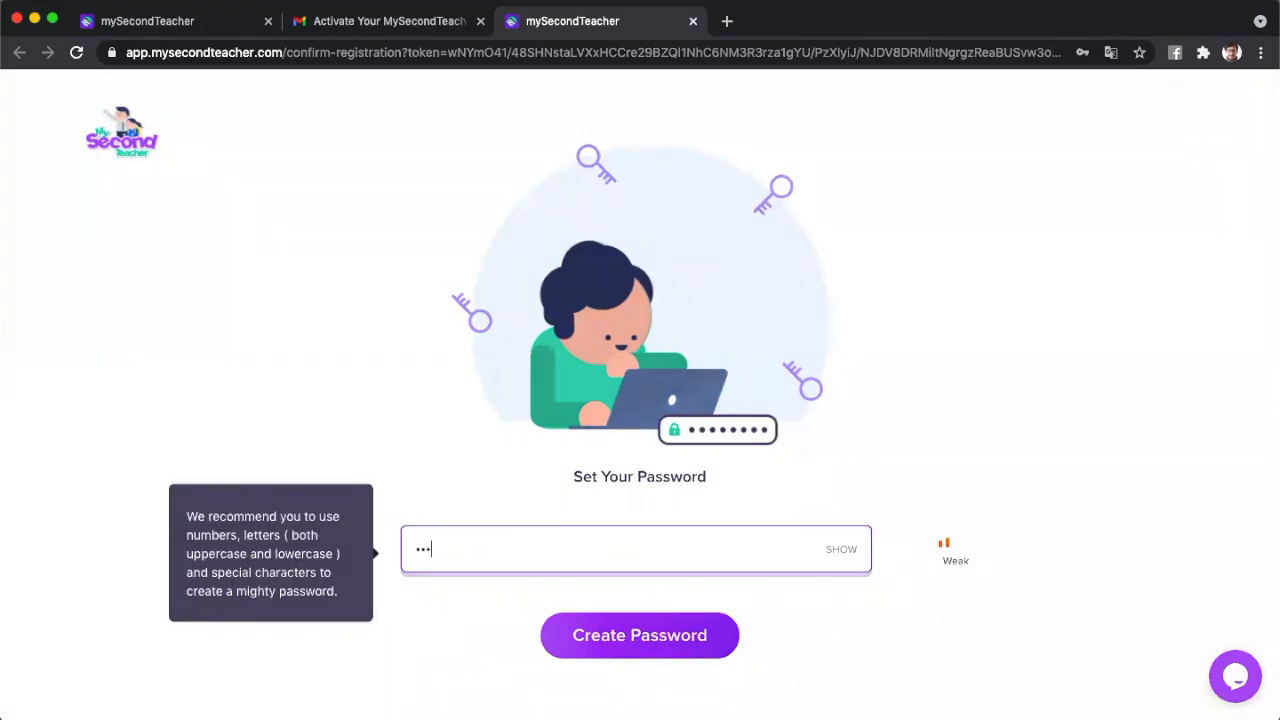
Correct a password typo and submit it with 'Create Password'.
key("Backspace")
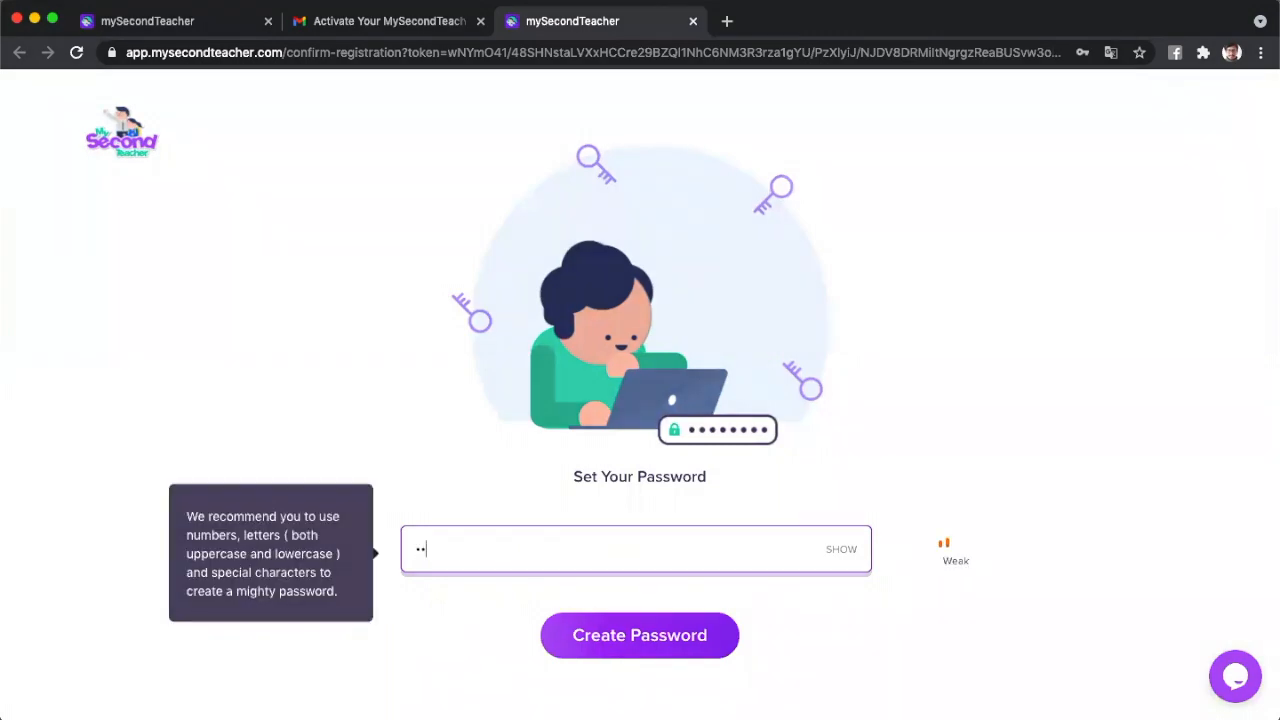
left_click(639, 635)
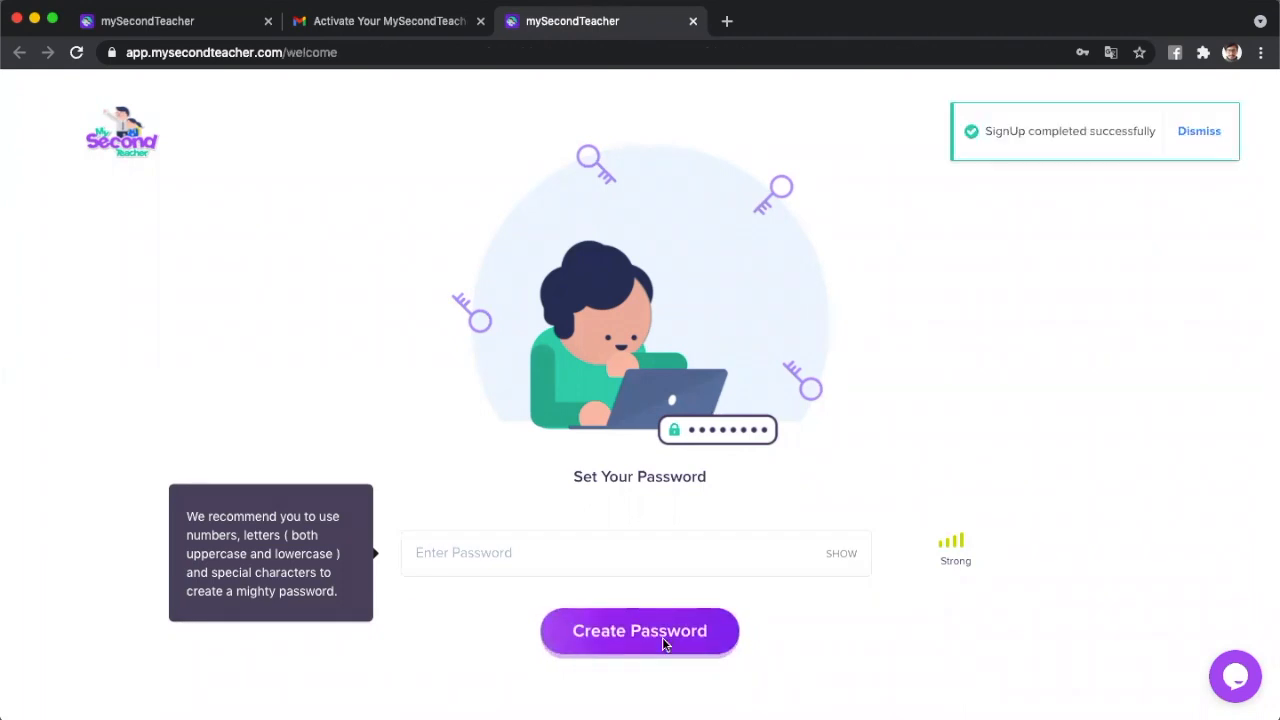
left_click(639, 631)
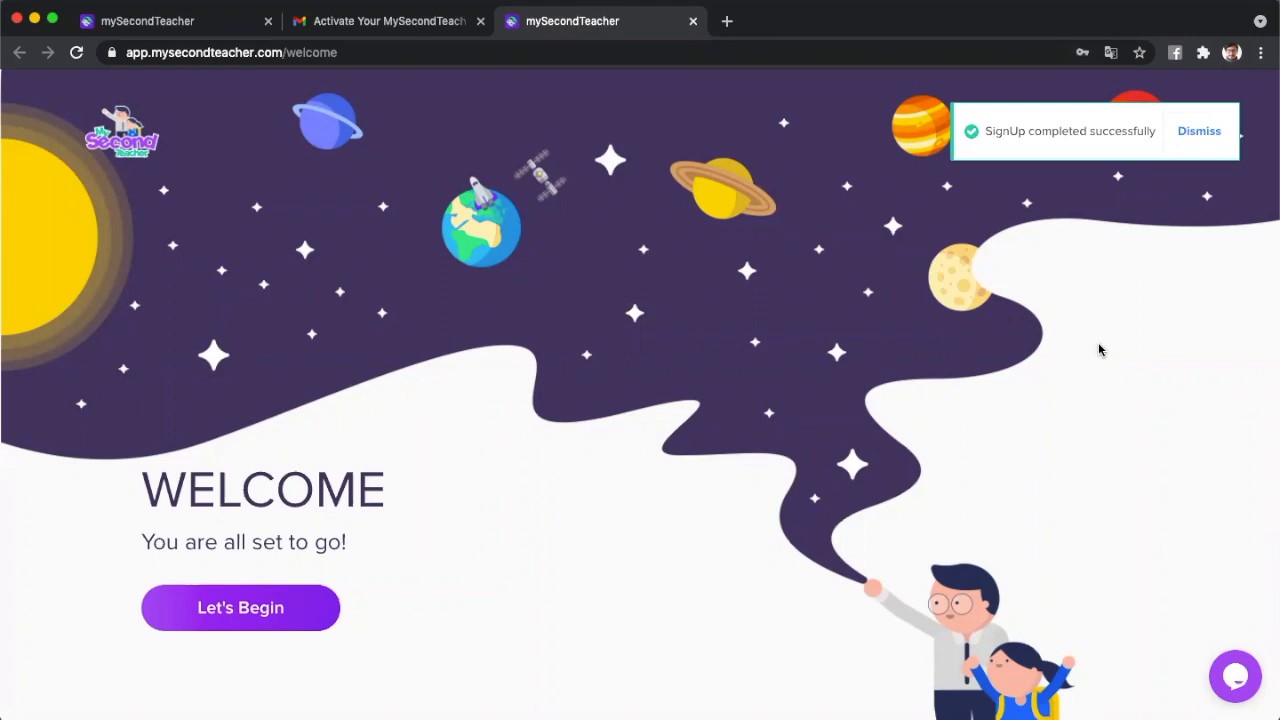
Continue past the welcome page with 'Let's Begin' and open the profile menu.
left_click(1199, 130)
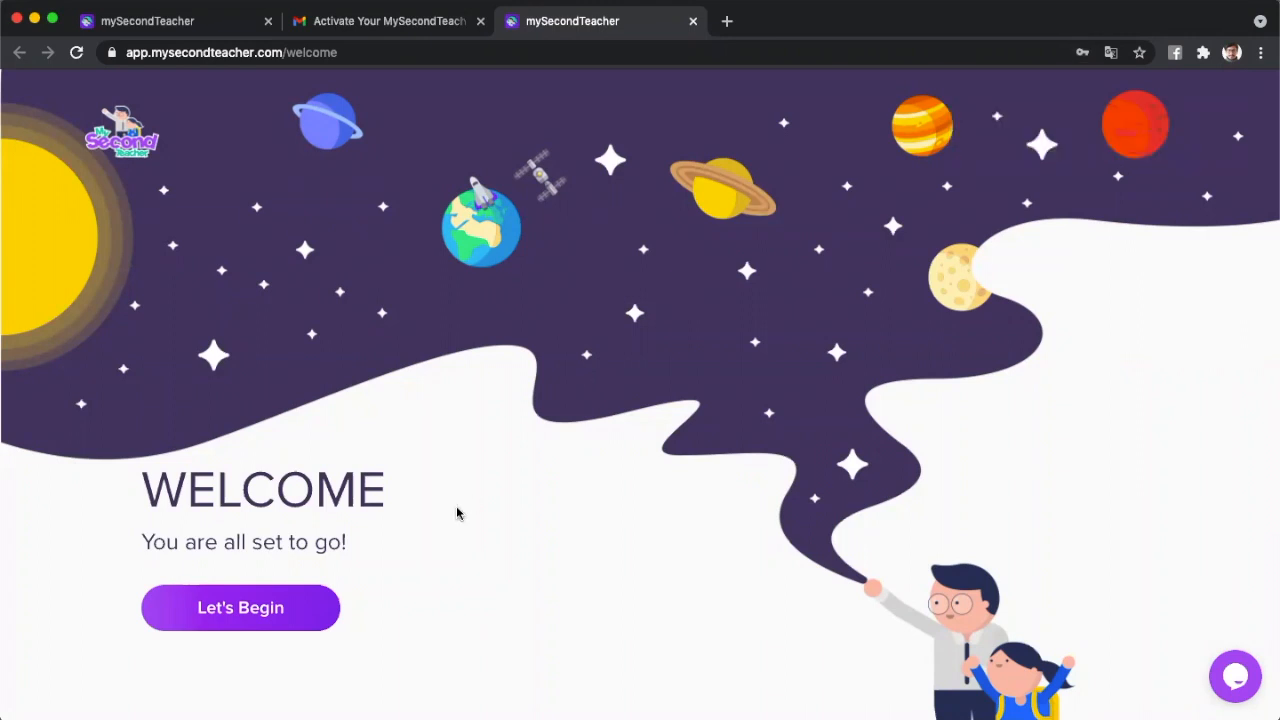
mouse_move(263, 613)
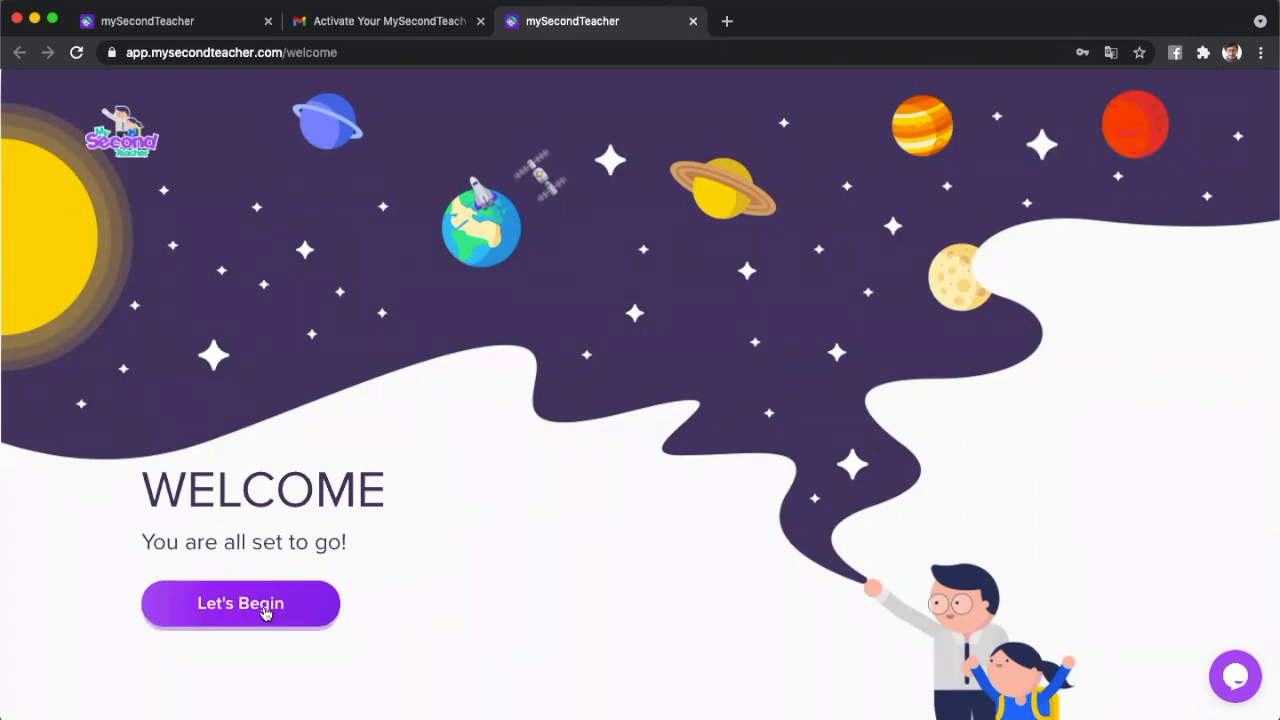
left_click(240, 603)
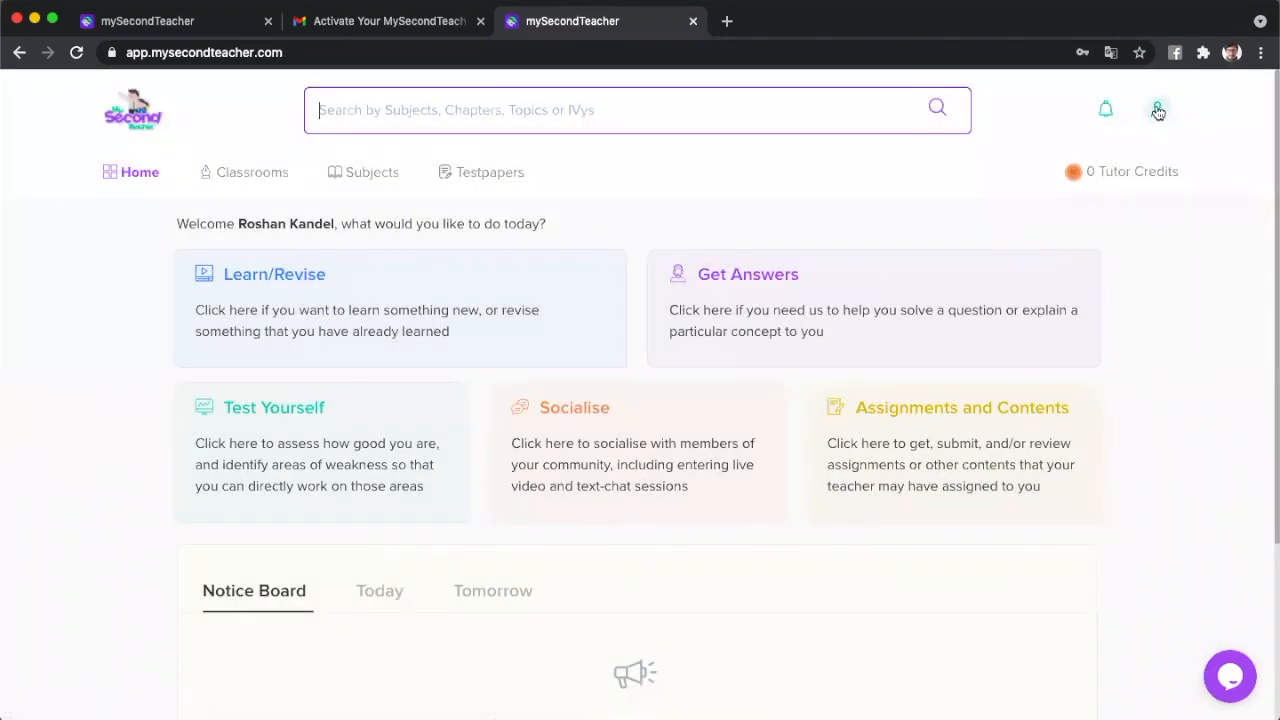
left_click(1156, 109)
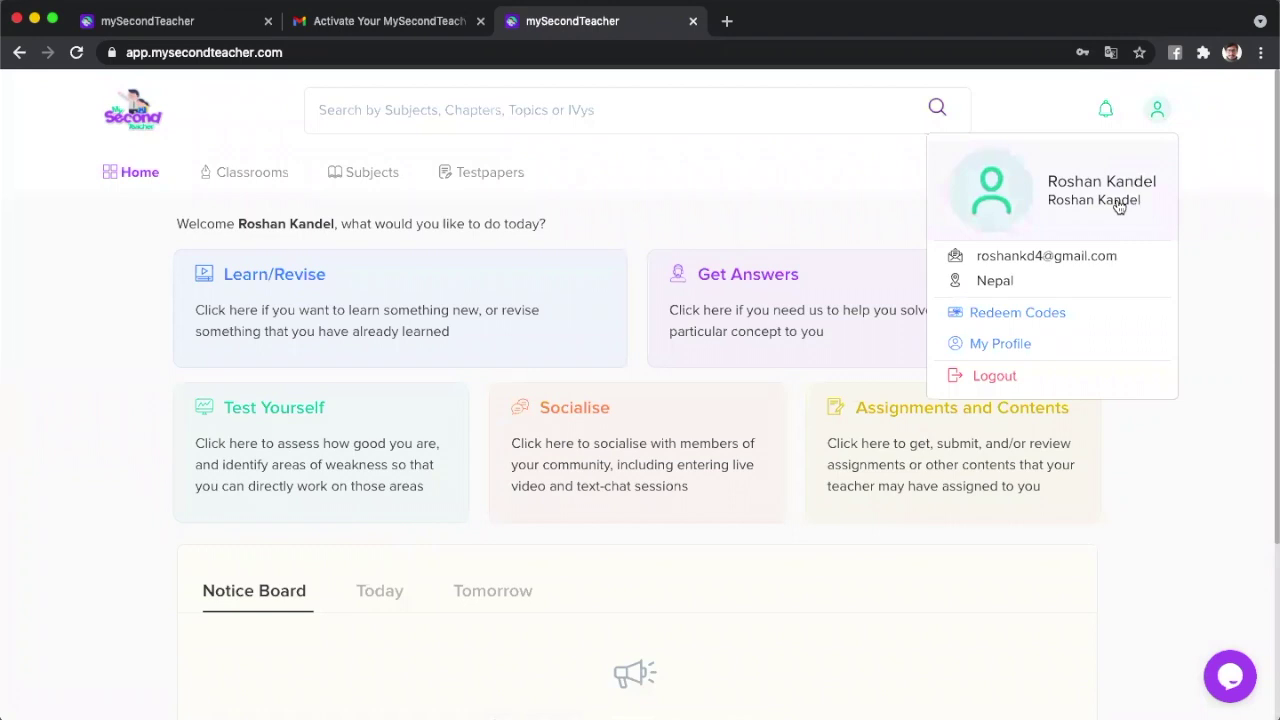